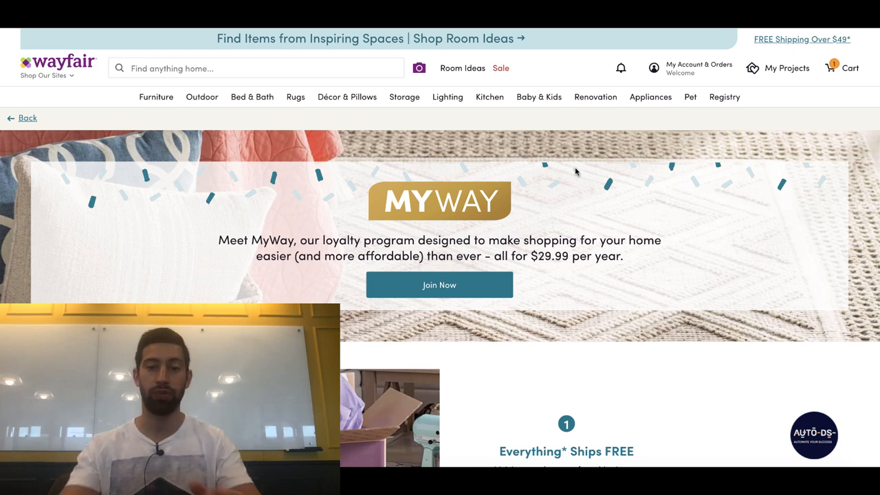
Scroll through the MyWay loyalty program page to review its benefits.
scroll(down, 3)
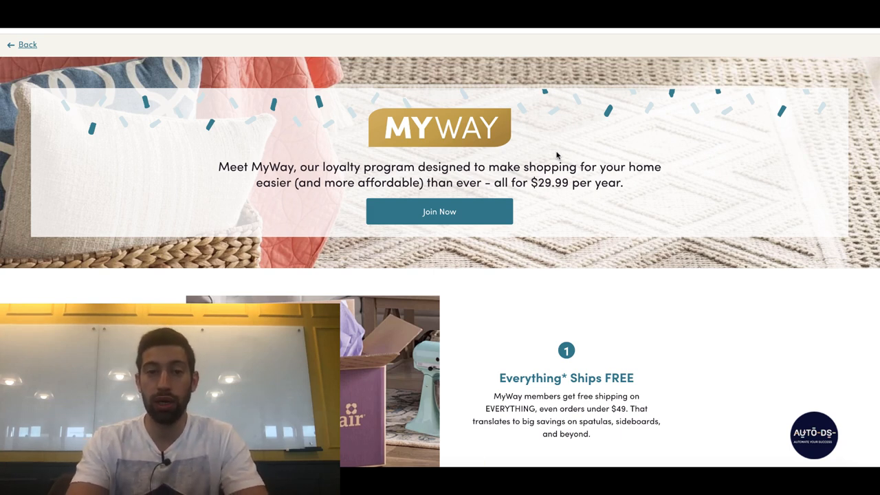
mouse_move(502, 138)
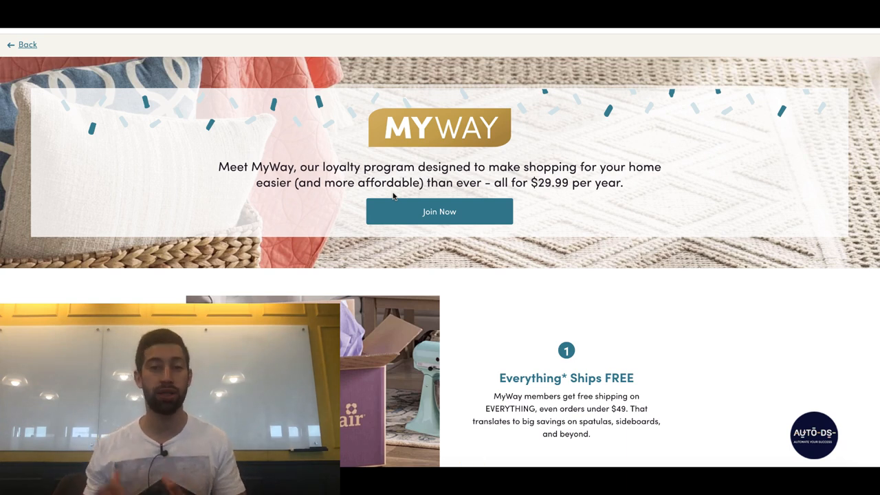
scroll(down, 3)
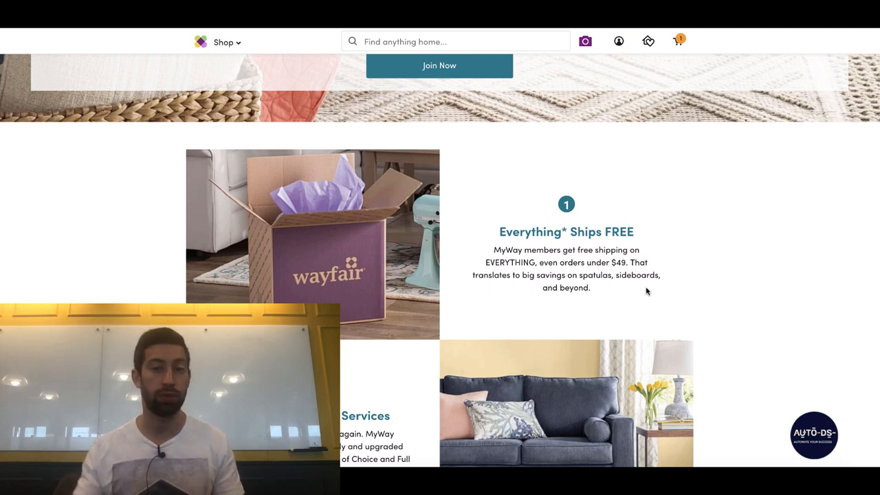
scroll(down, 3)
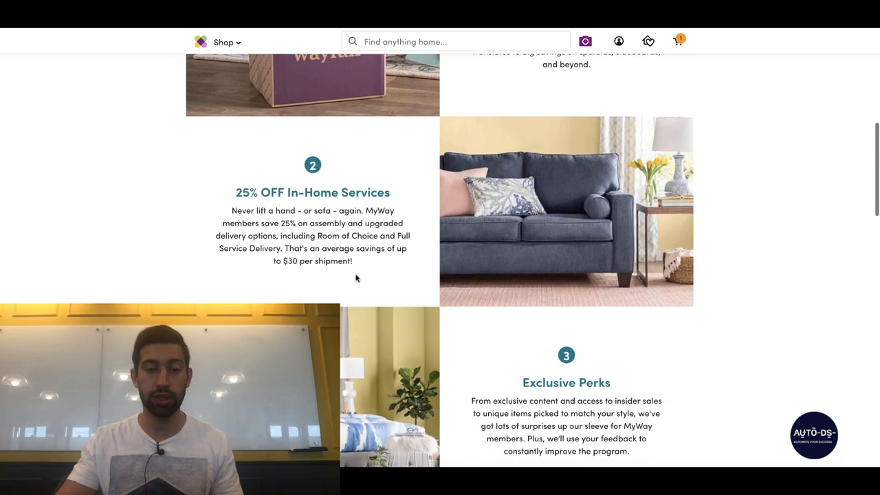
scroll(down, 3)
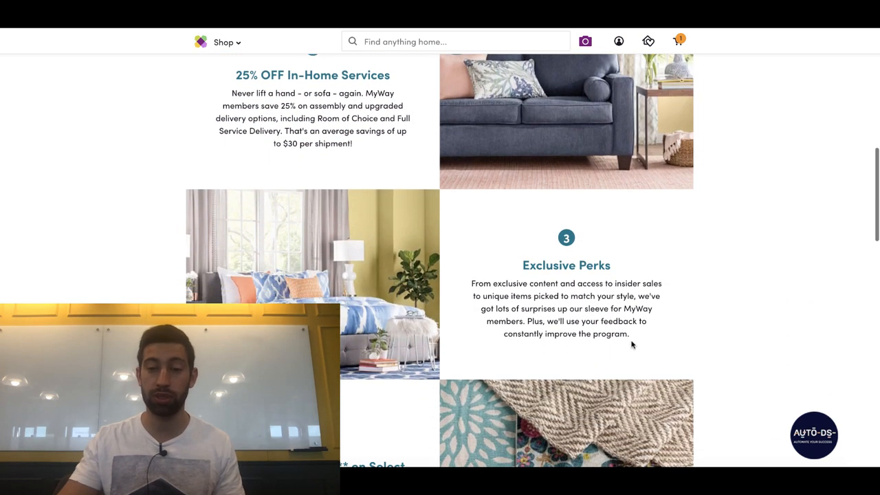
scroll(down, 3)
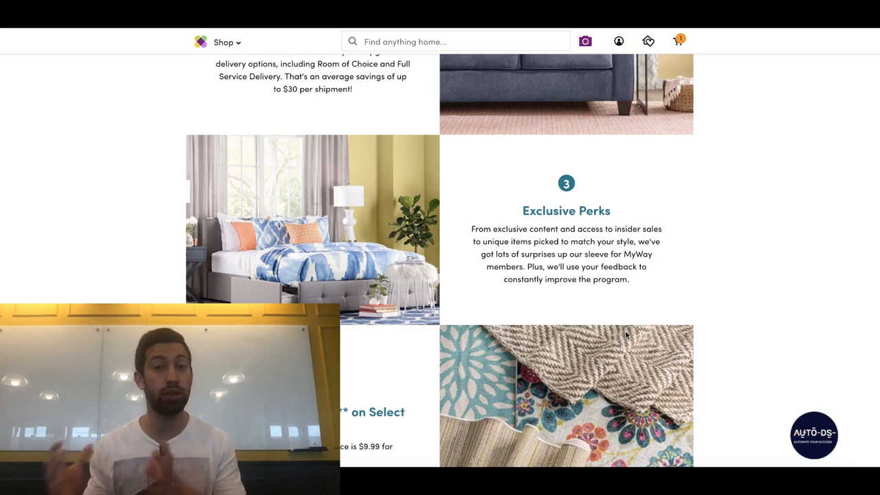
scroll(down, 3)
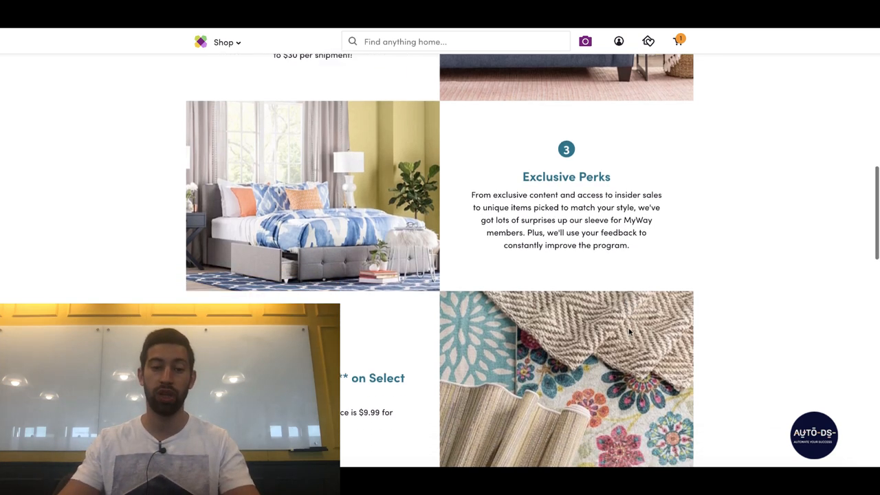
scroll(down, 3)
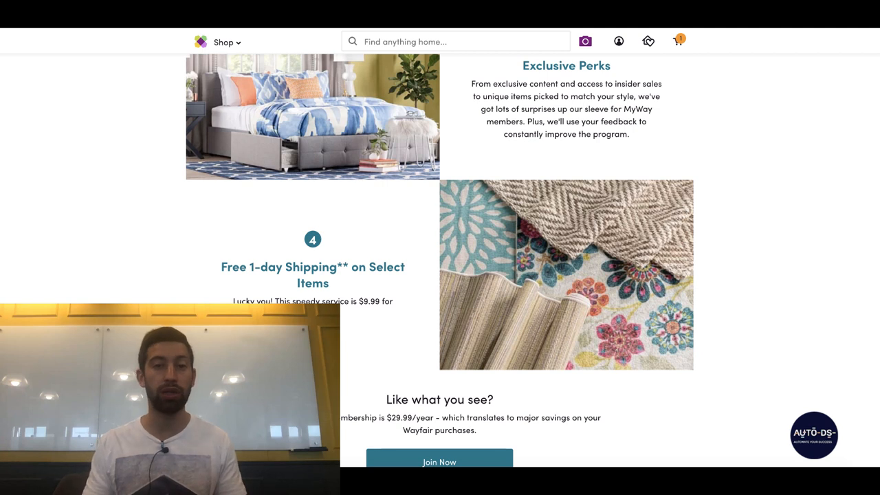
scroll(down, 3)
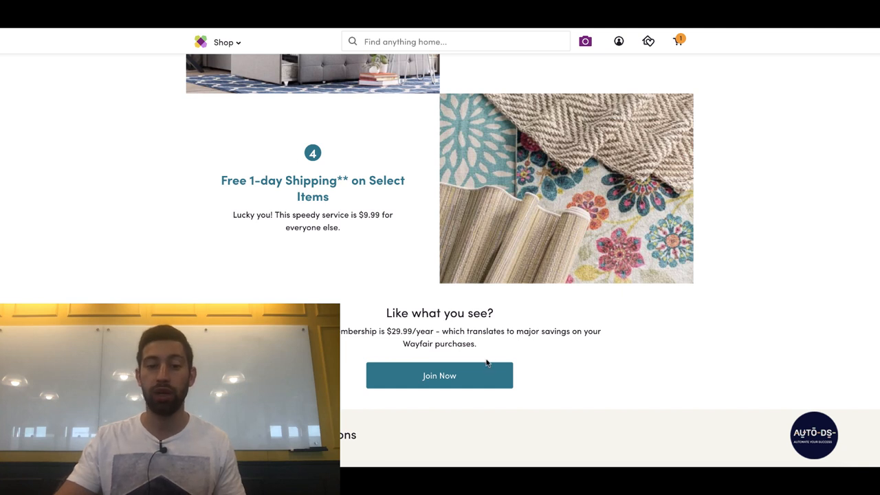
Join MyWay, opening the $29.99 membership checkout with its empty address form.
click(439, 376)
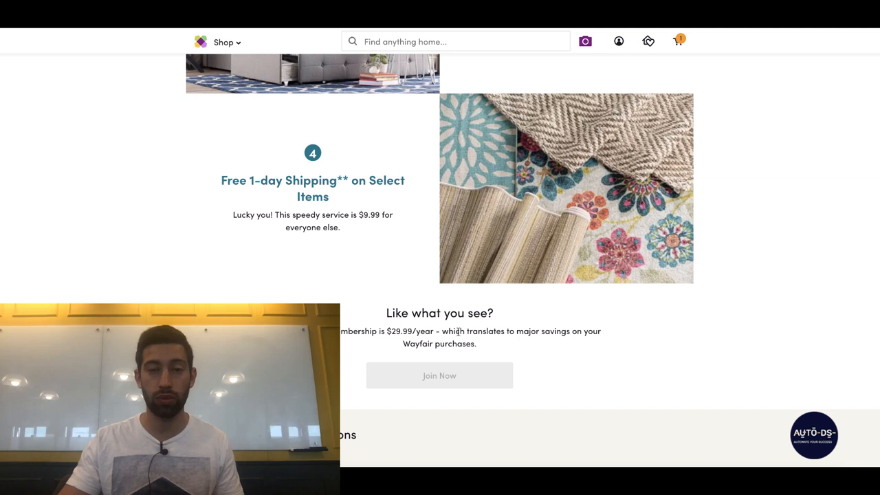
click(440, 375)
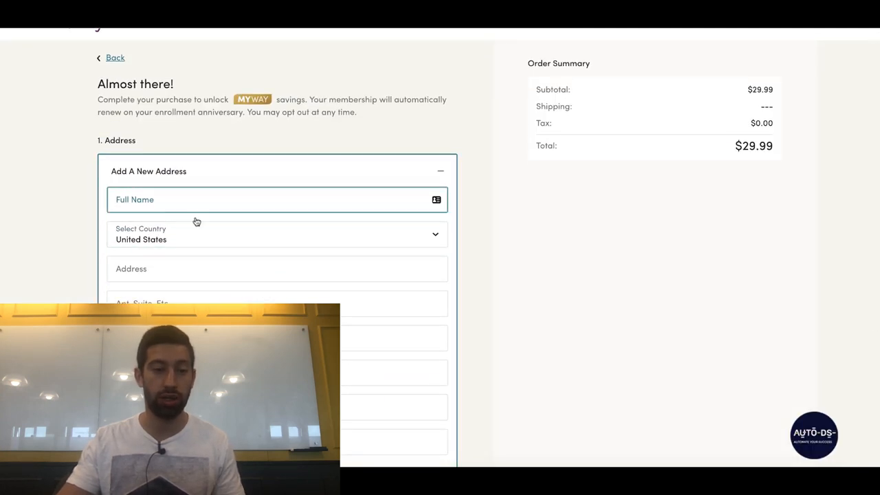
scroll(down, 3)
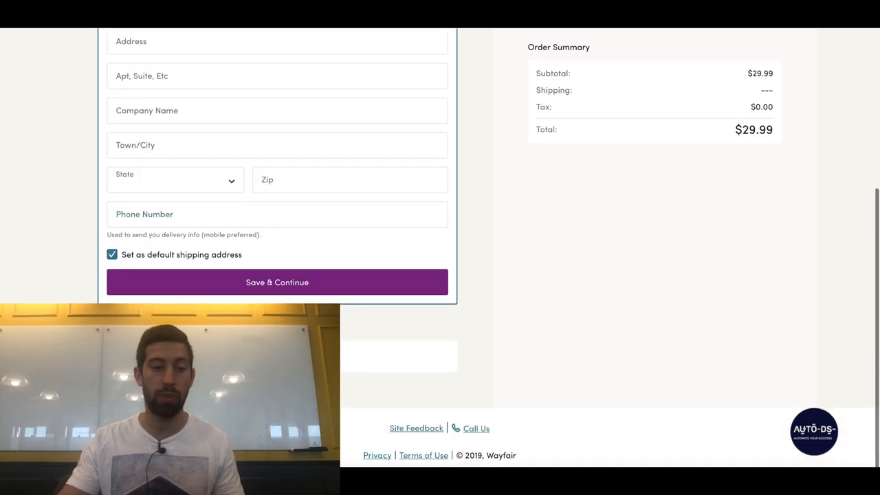